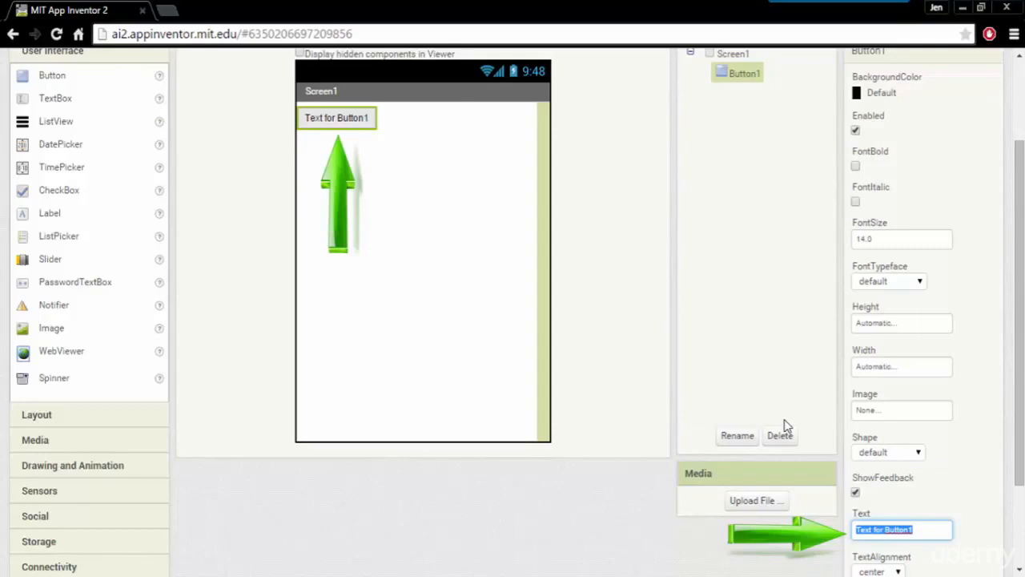
Step: Set Button1's Text property to 'TEST BUTTON'
text(TEST BUTTON)
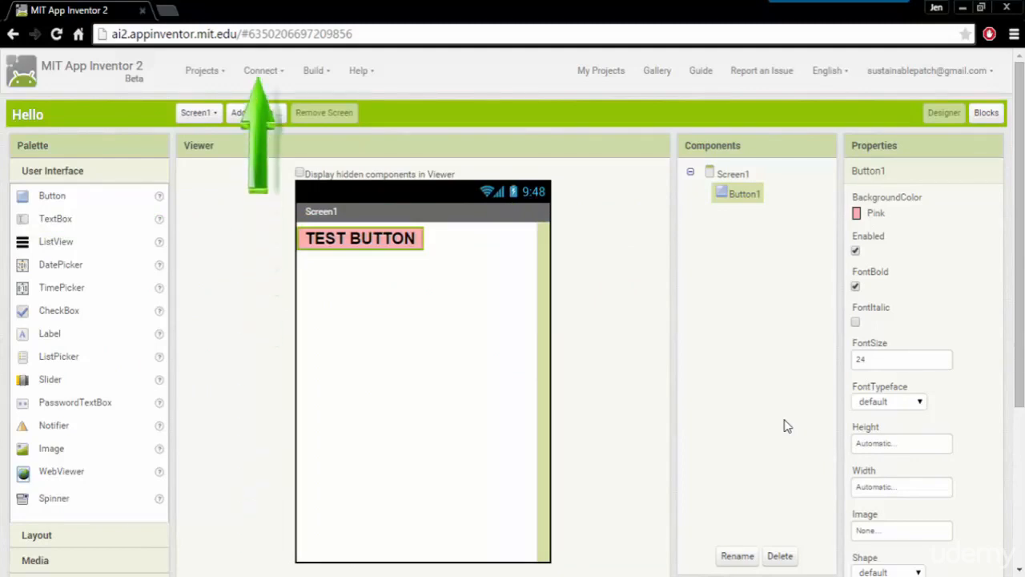
Step: Choose AI Companion from the Connect menu to begin live testing
click(263, 70)
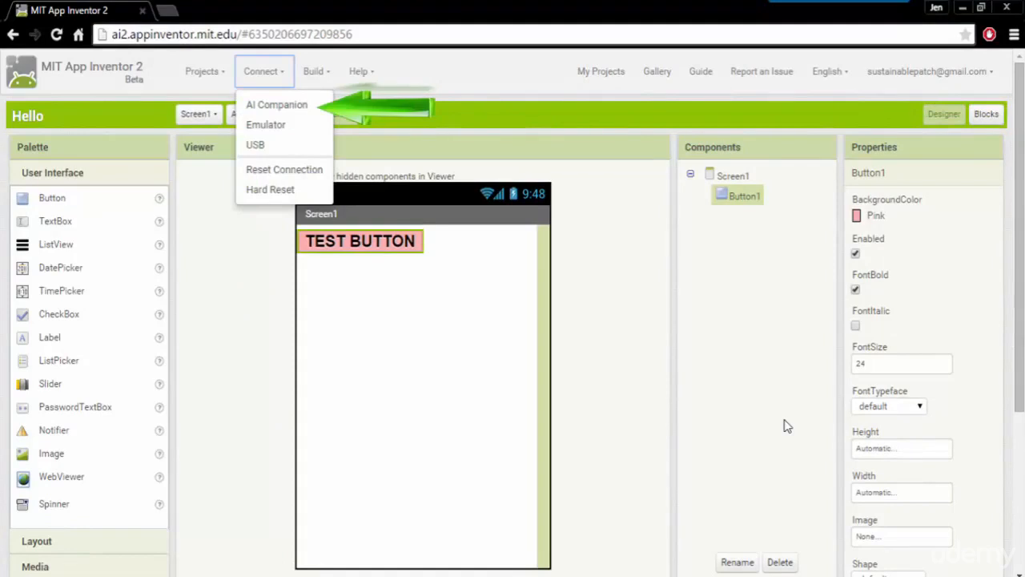
click(275, 104)
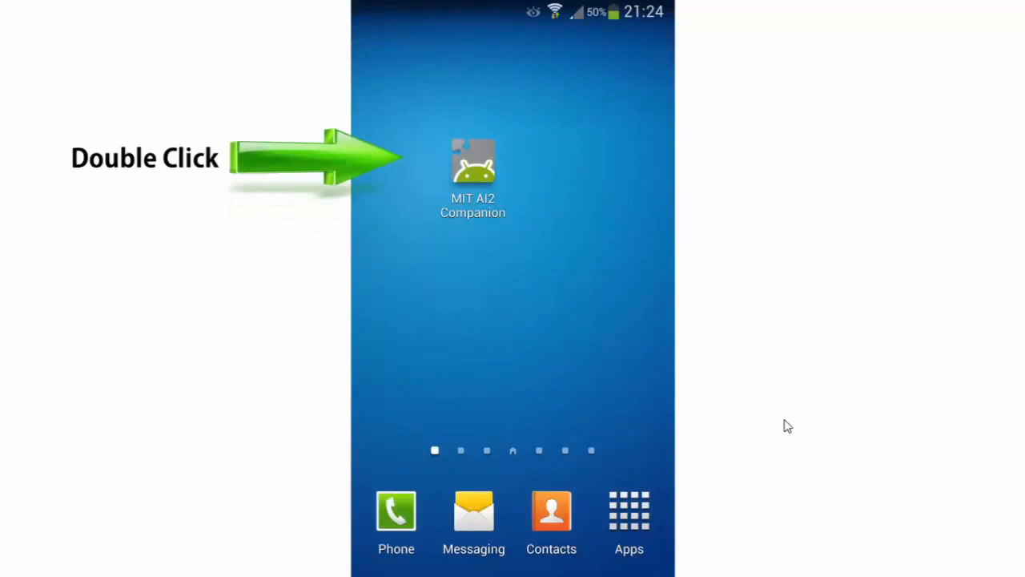
Step: Launch the MIT AI2 Companion app from the phone's home screen
double_click(473, 163)
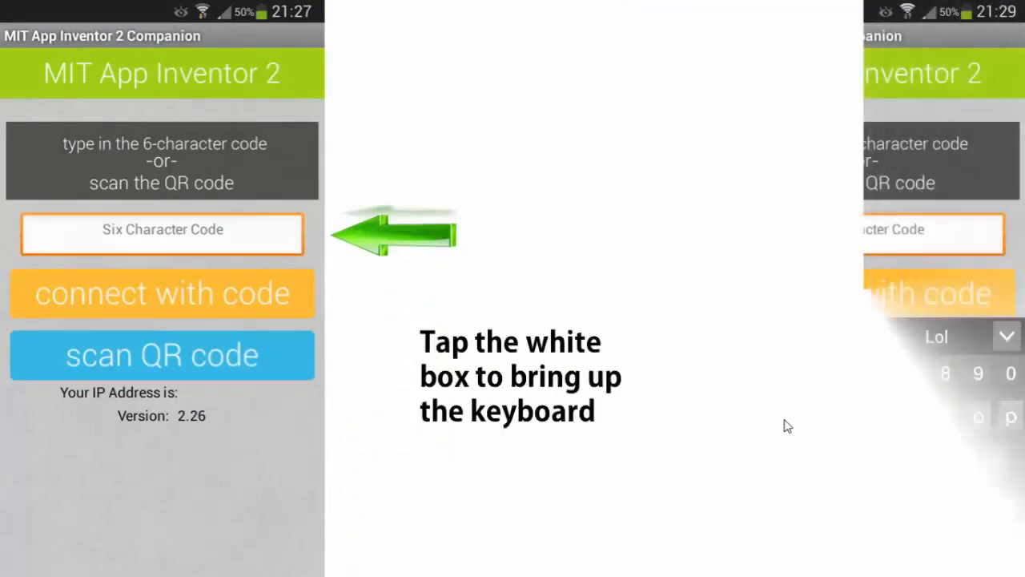
Step: Enter the six-character connection code 'fravoc' in the Companion's code box
text(fravoc)
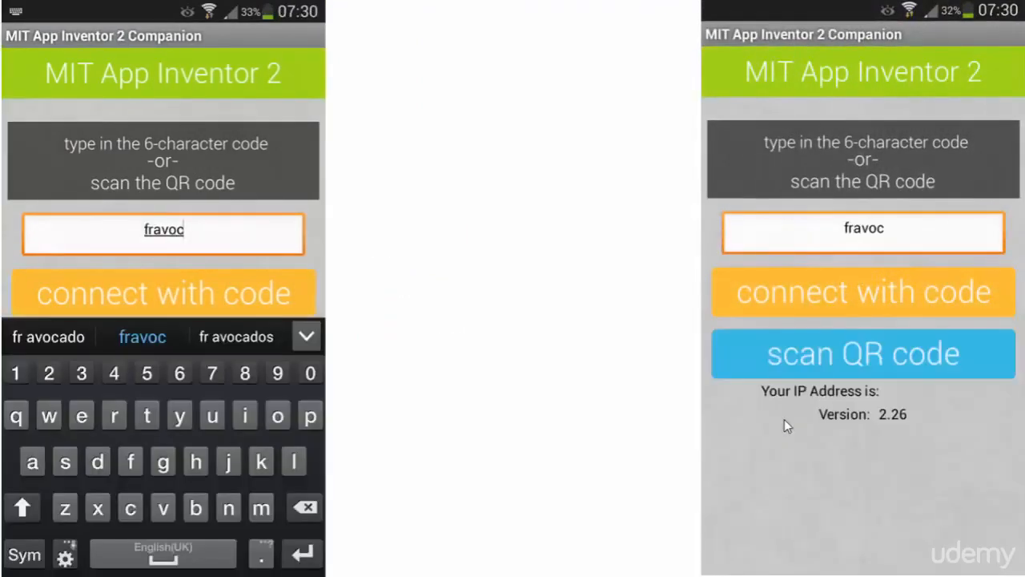